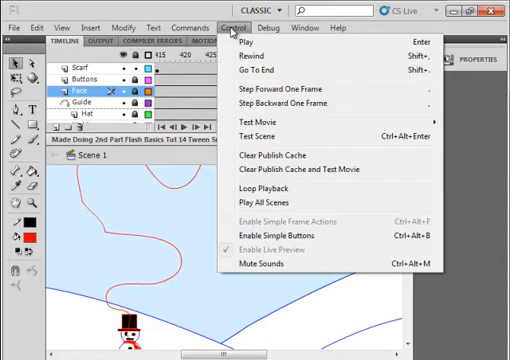
Step: Create a 700 by 550 ActionScript 3.0 document with a light blue background
left_click(264, 123)
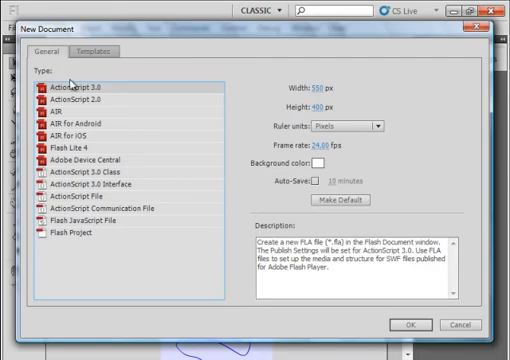
mouse_move(248, 96)
type("700")
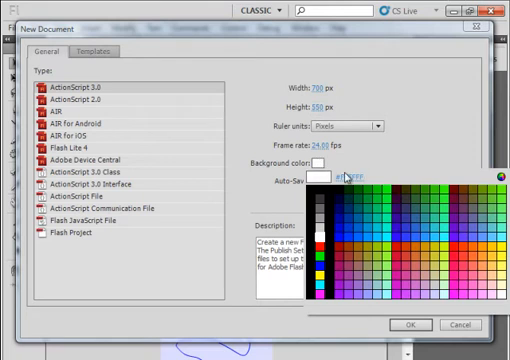
left_click(375, 224)
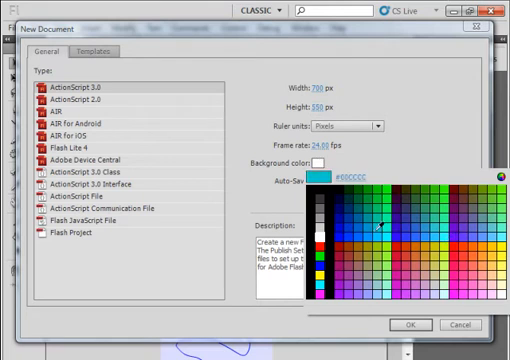
left_click(372, 228)
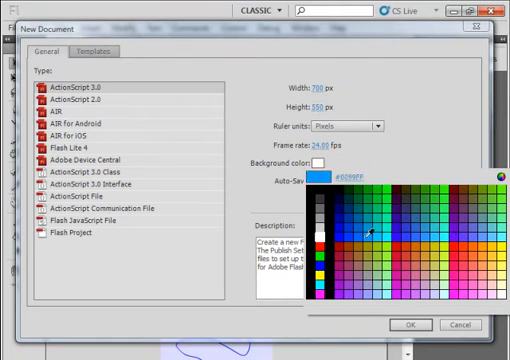
left_click(367, 231)
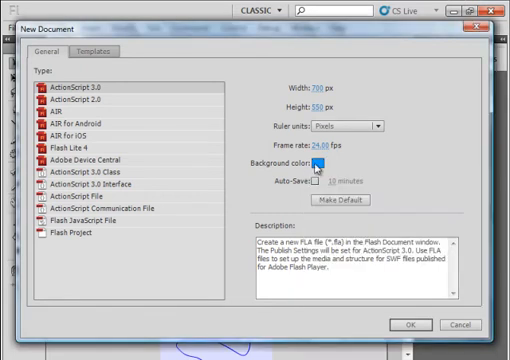
left_click(322, 162)
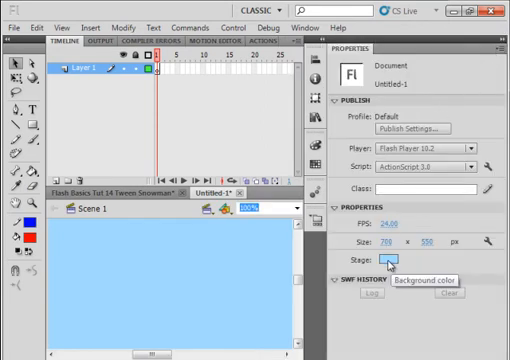
Step: Set the stage colour to pale blue RGB 213, 238, 255 and hide Properties
left_click(399, 259)
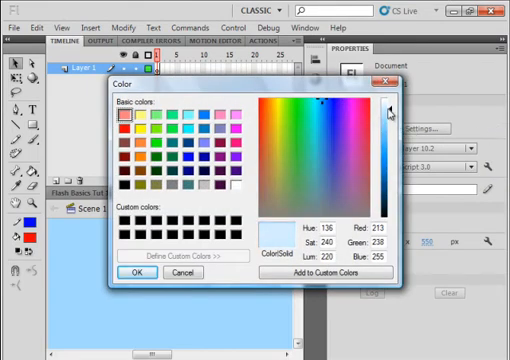
left_click(135, 272)
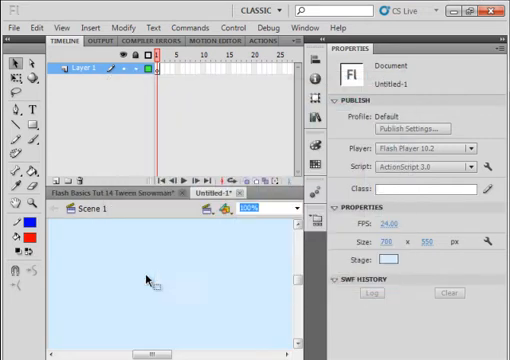
mouse_move(500, 42)
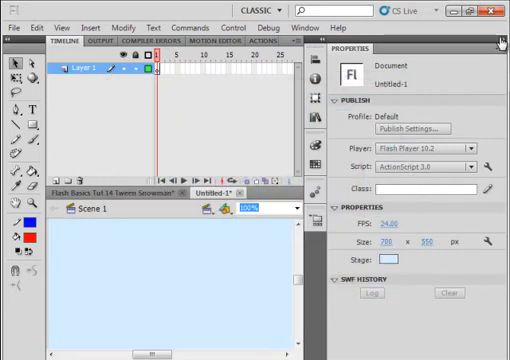
left_click(497, 47)
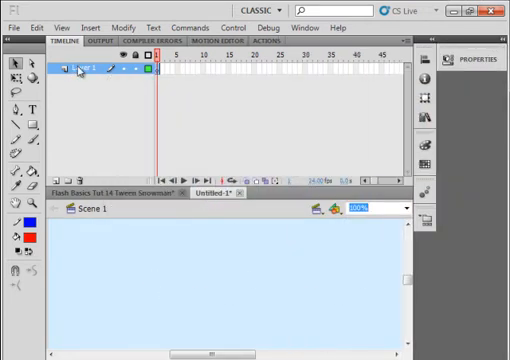
Step: Rename Layer 1 to BackG and draw white hills on BackG, LeftG and RightG
double_click(85, 68)
type("BackG")
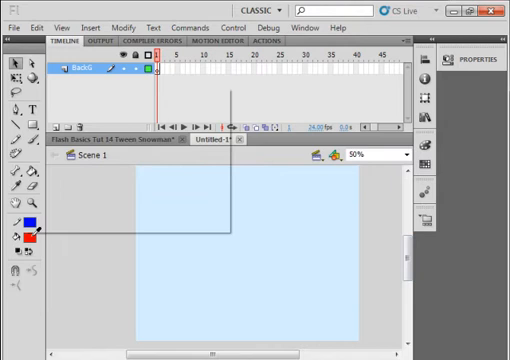
left_click(37, 223)
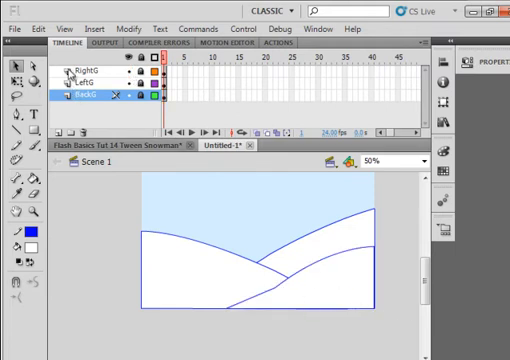
Step: Add a layer named Bott above the hills and draw a small circle on it
left_click(75, 68)
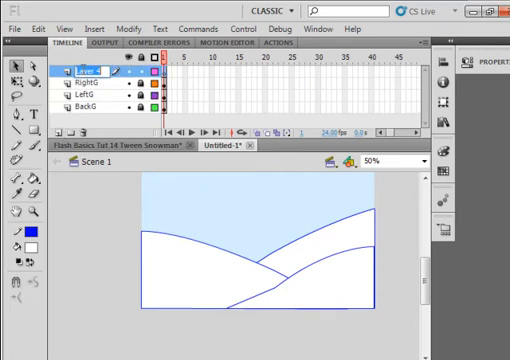
double_click(85, 66)
type("Bott")
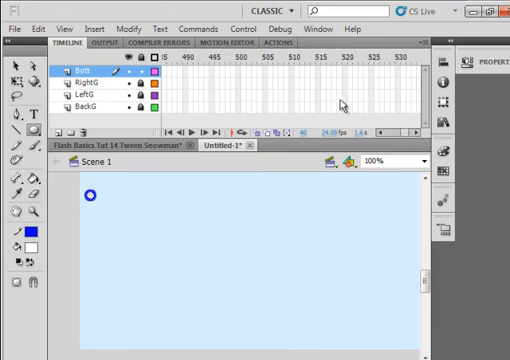
mouse_move(240, 96)
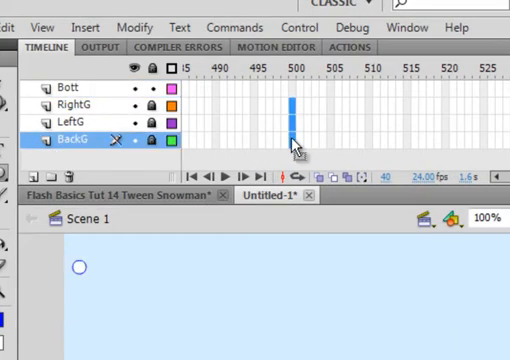
Step: Insert a keyframe at frame 40 on Bott and enlarge the snowball there
right_click(290, 145)
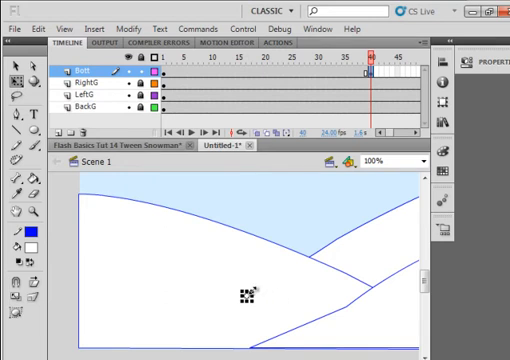
left_click(253, 293)
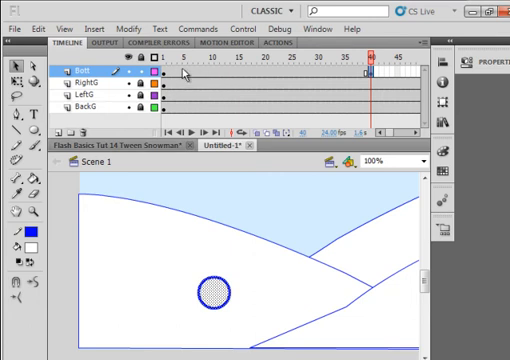
Step: Create a shape tween on the Bott layer spanning frames 1 to 40
right_click(185, 70)
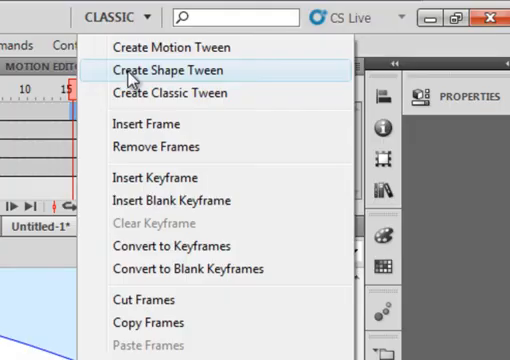
left_click(166, 70)
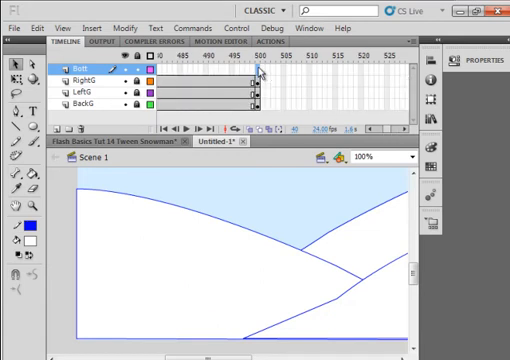
right_click(258, 75)
type("Midd")
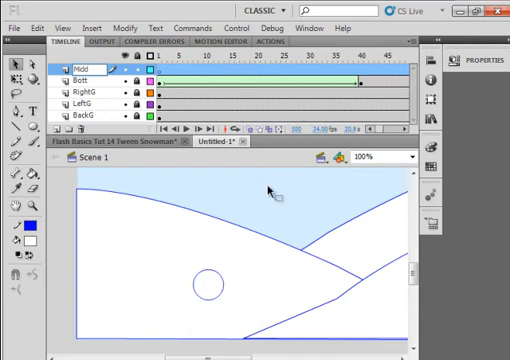
Step: Insert a blank keyframe at frame 45 on the Midd layer
left_click(70, 66)
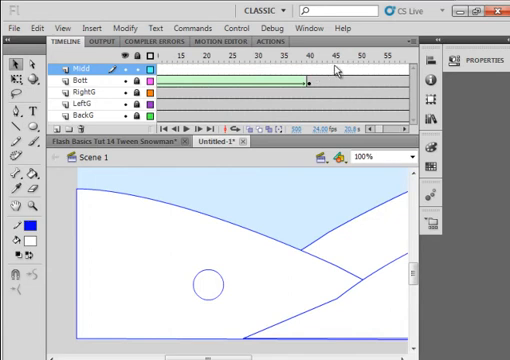
right_click(340, 62)
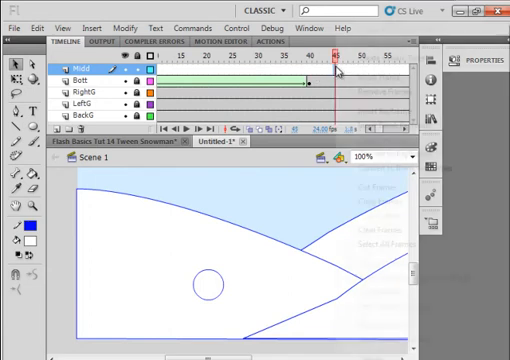
right_click(330, 65)
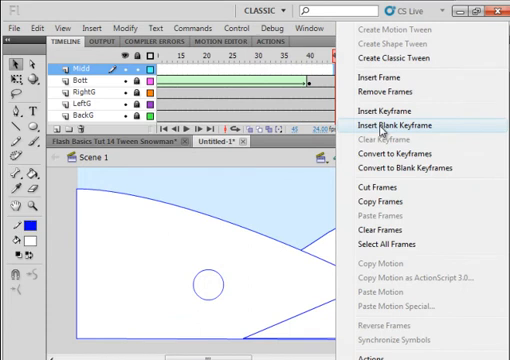
left_click(377, 124)
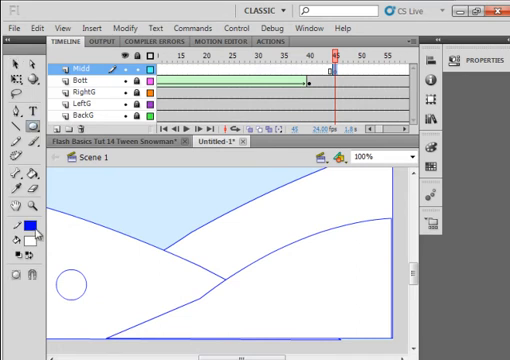
mouse_move(377, 207)
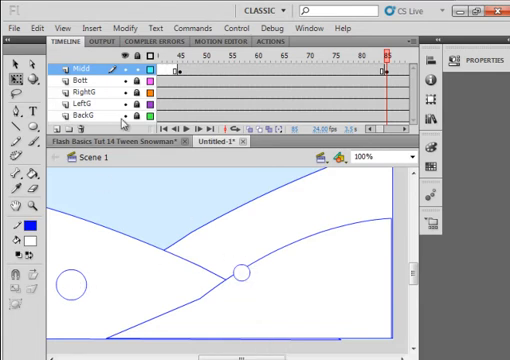
Step: Draw a small circle on the snowbank edge and keyframe Midd at frame 85
left_click(240, 270)
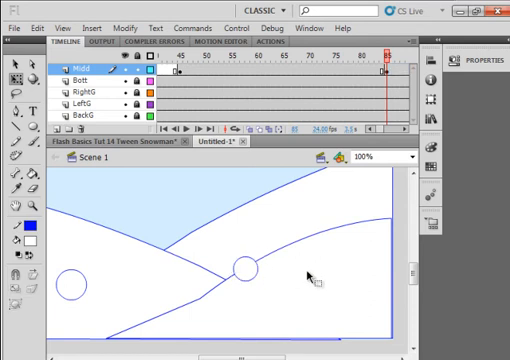
mouse_move(205, 92)
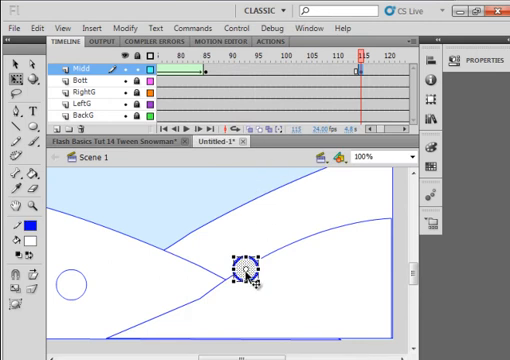
Step: Move the middle snowball onto the body ball and shape-tween its roll
left_click_drag(240, 270, 115, 265)
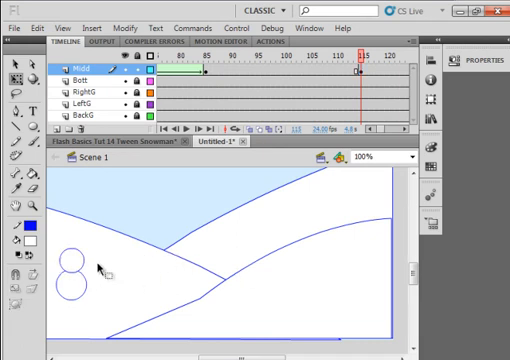
mouse_move(165, 210)
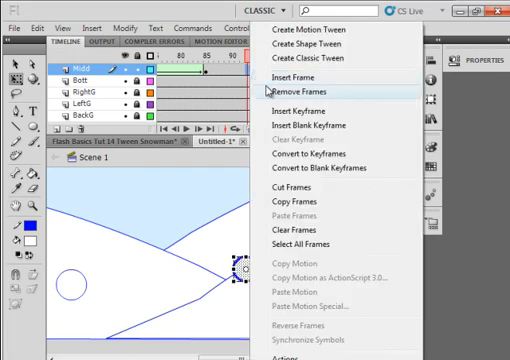
left_click(308, 92)
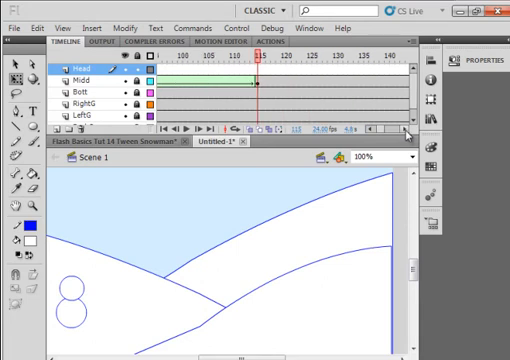
mouse_move(337, 67)
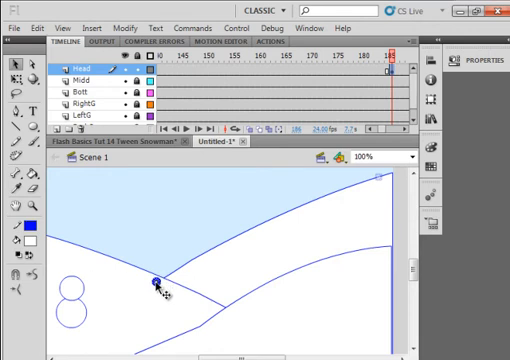
mouse_move(150, 288)
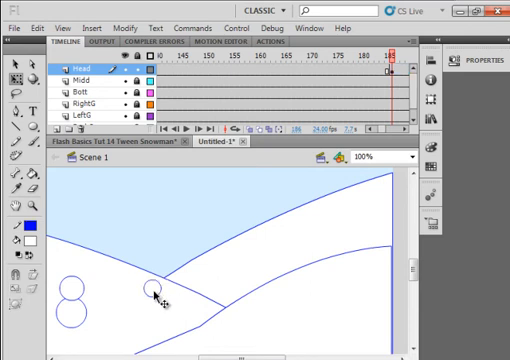
Step: Select and deselect the outlined head circle on the Head layer at frame 186
left_click(153, 293)
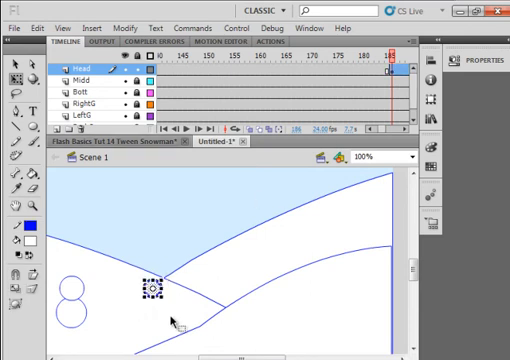
left_click(149, 291)
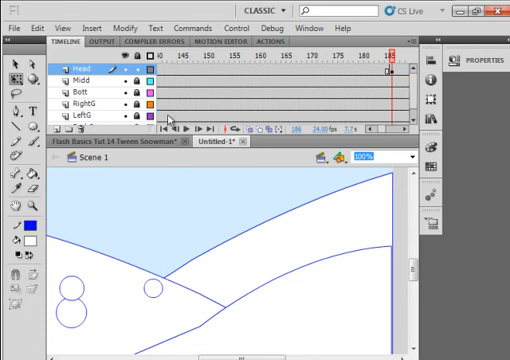
Step: Apply a shape tween to the Head layer span and preview a mid-tween frame
right_click(175, 75)
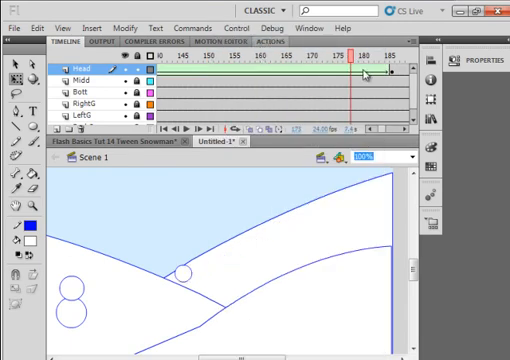
left_click(390, 54)
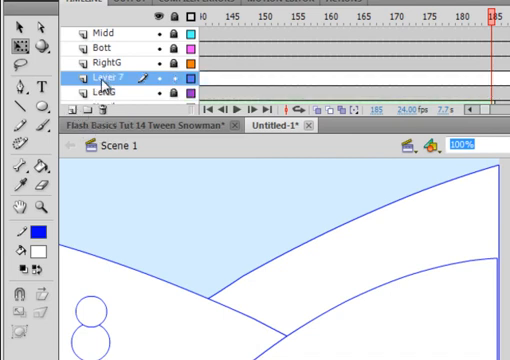
Step: Rename Layer 7 to 'Head2'
double_click(104, 78)
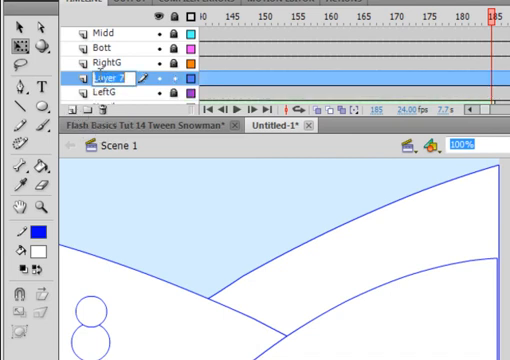
type("Head2")
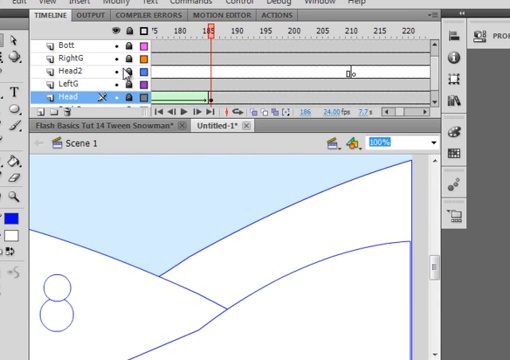
mouse_move(357, 72)
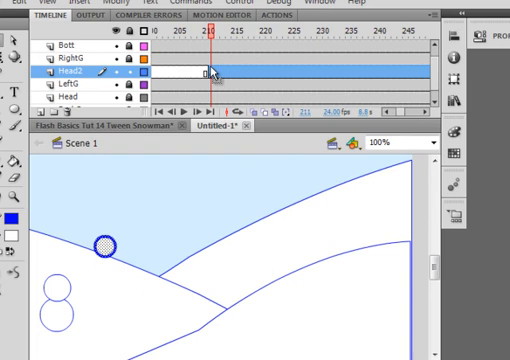
mouse_move(388, 72)
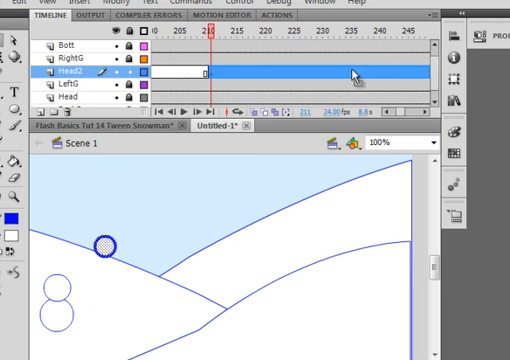
Step: Open the frame context menu on the Head2 layer around frame 236
right_click(230, 72)
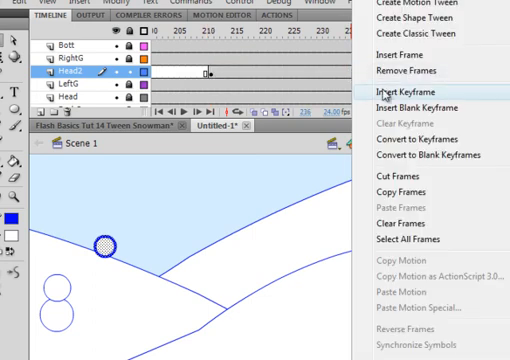